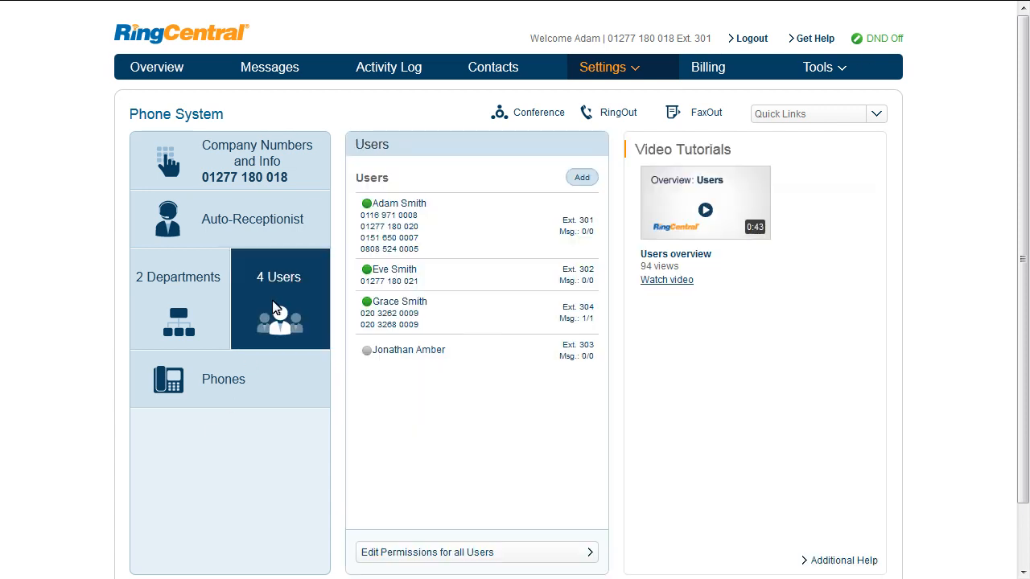
left_click(399, 312)
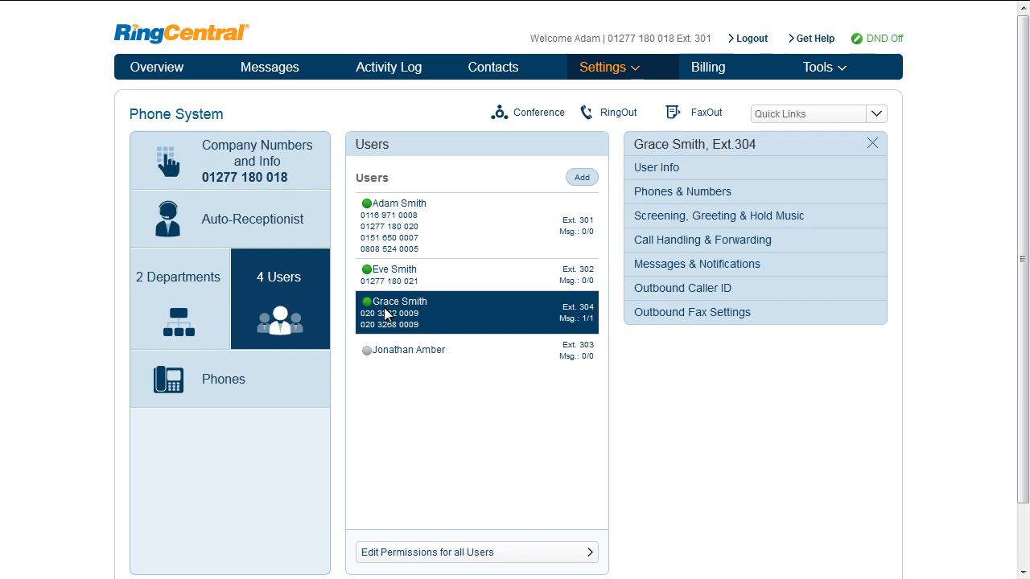
left_click(697, 264)
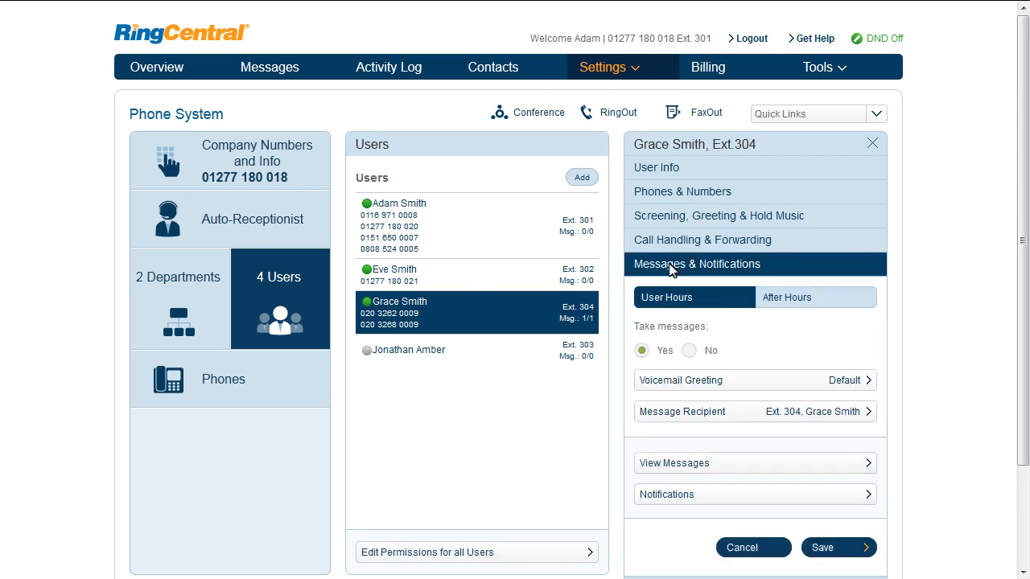
mouse_move(662, 449)
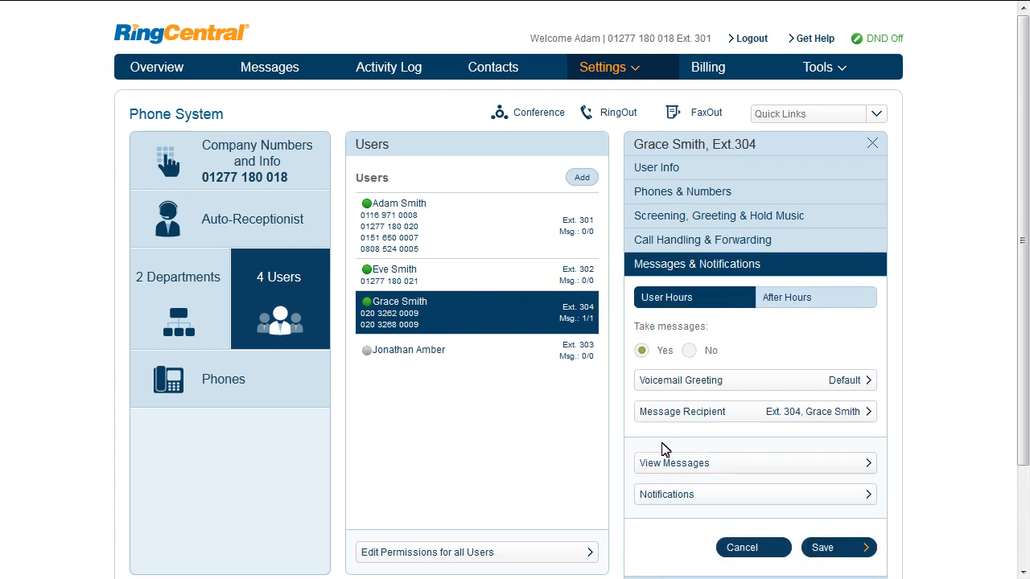
left_click(753, 494)
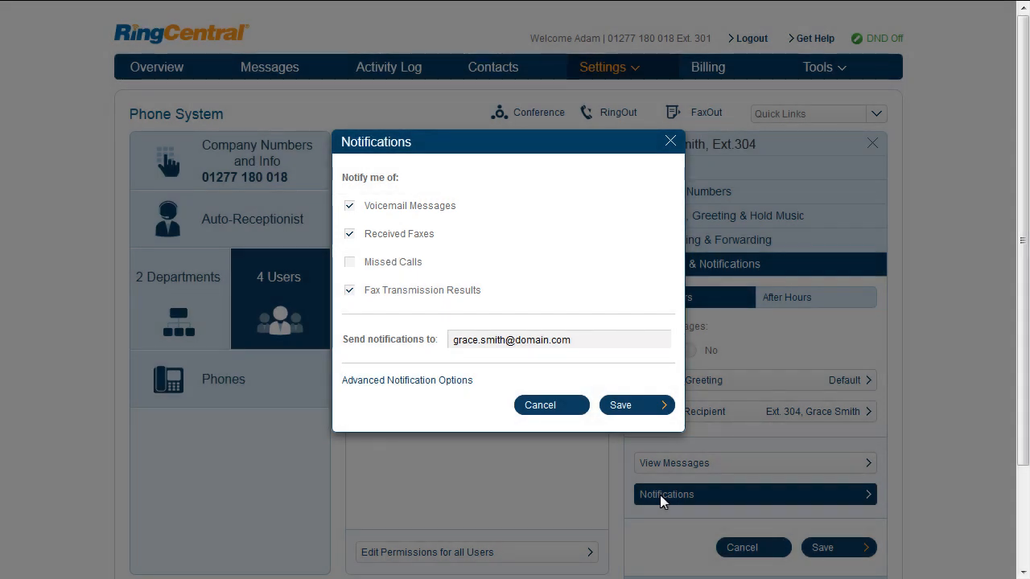
Uncheck Fax Transmission Results, leaving Voicemail Messages and Received Faxes checked
left_click(349, 289)
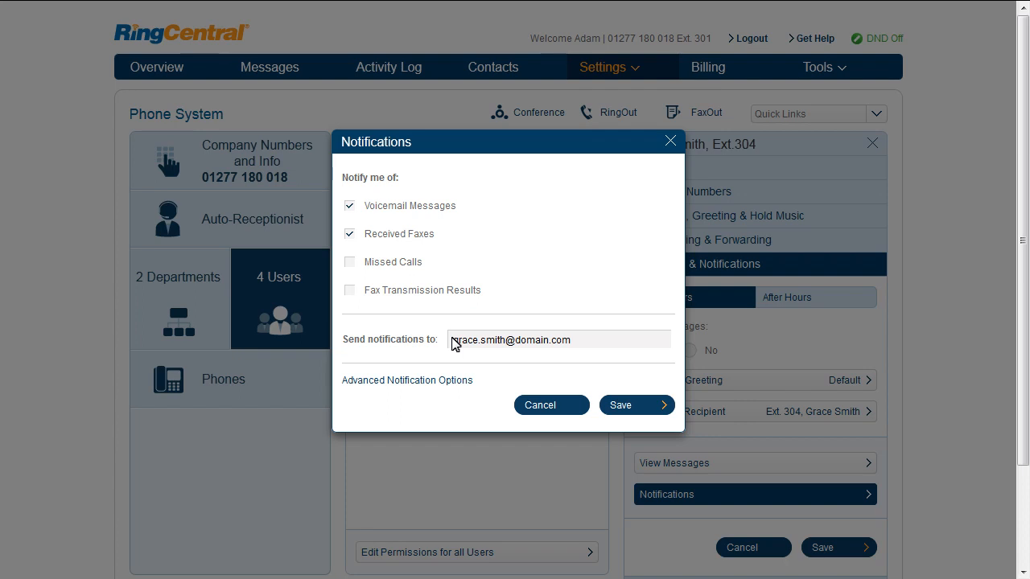
mouse_move(524, 373)
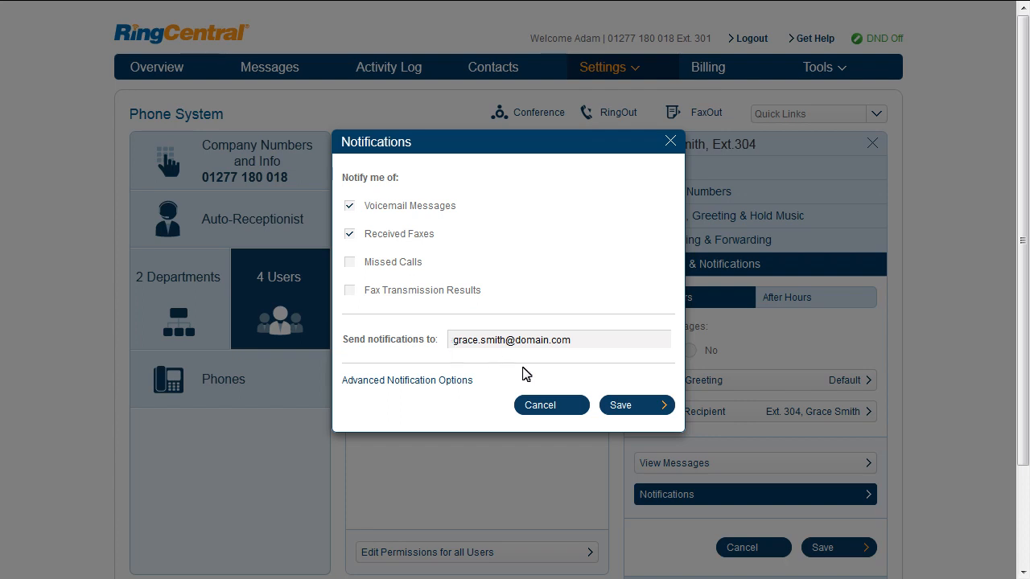